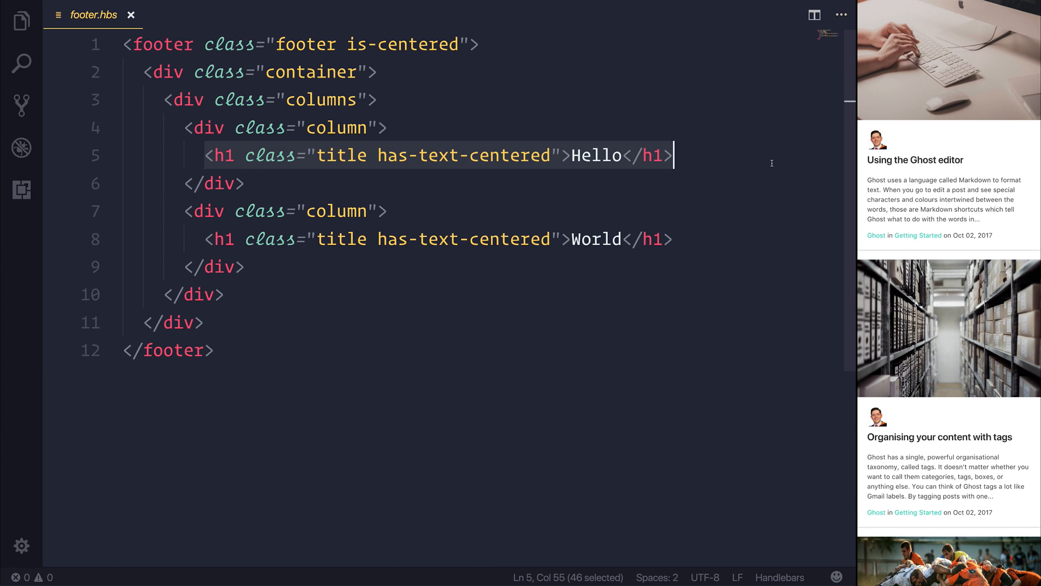
- Expand a section.recent-posts with an h3 'Recent Posts' and a ul holding one empty li
type("section.recen")
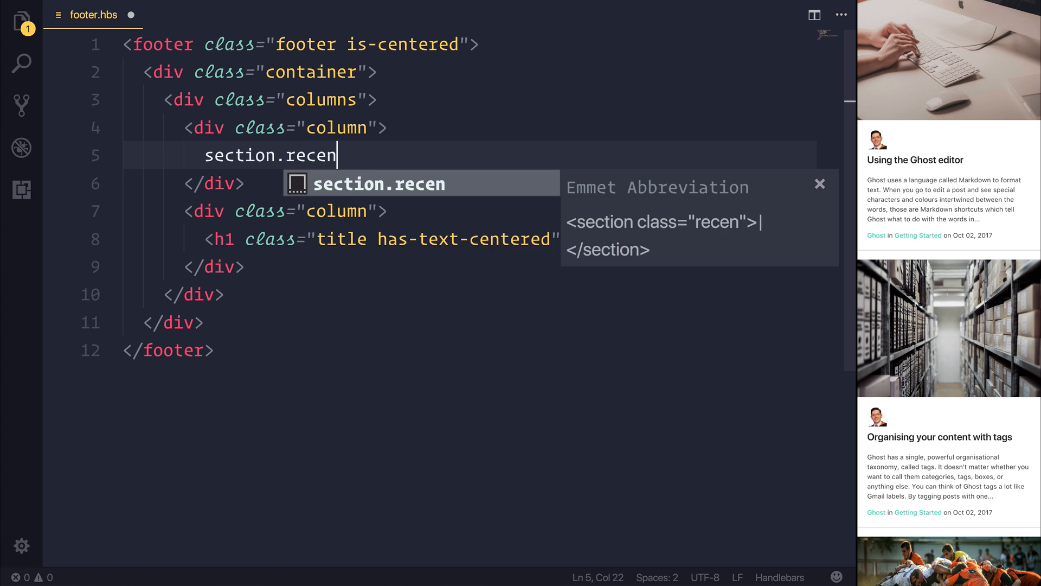
key("Tab")
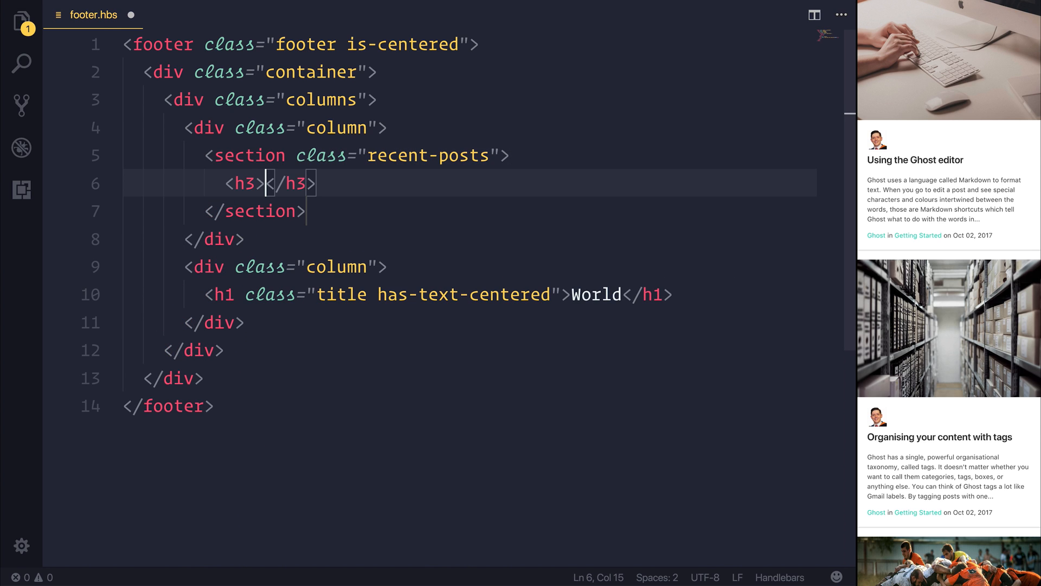
type("Recent")
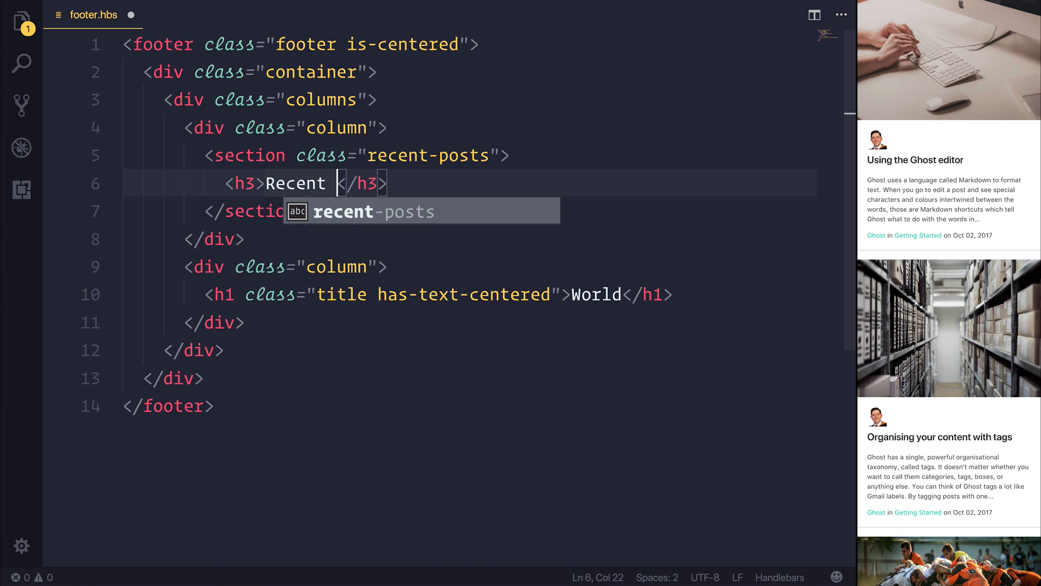
type("Posts")
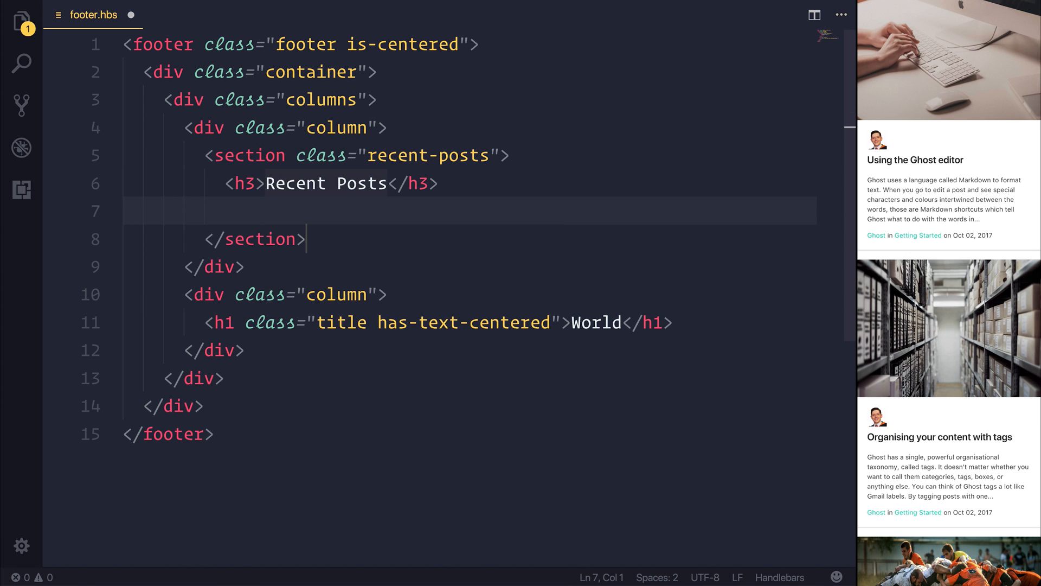
type("ul>")
type("li")
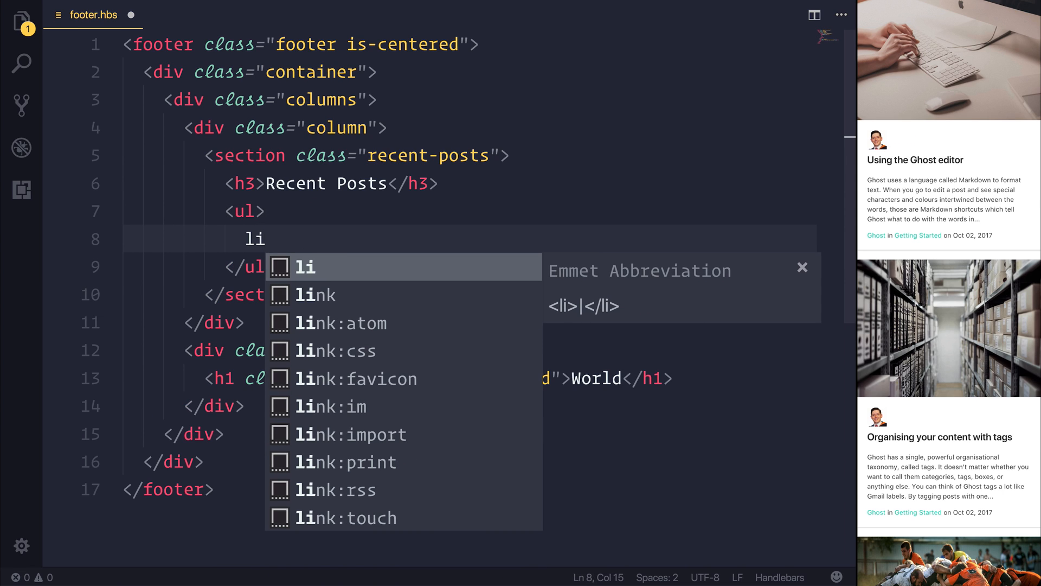
key("Tab")
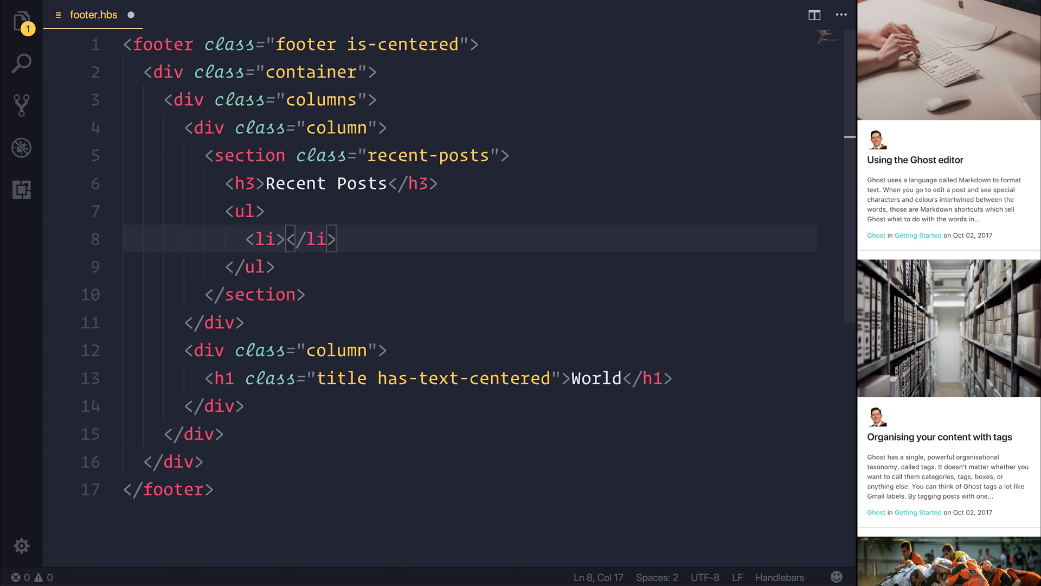
left_click(208, 155)
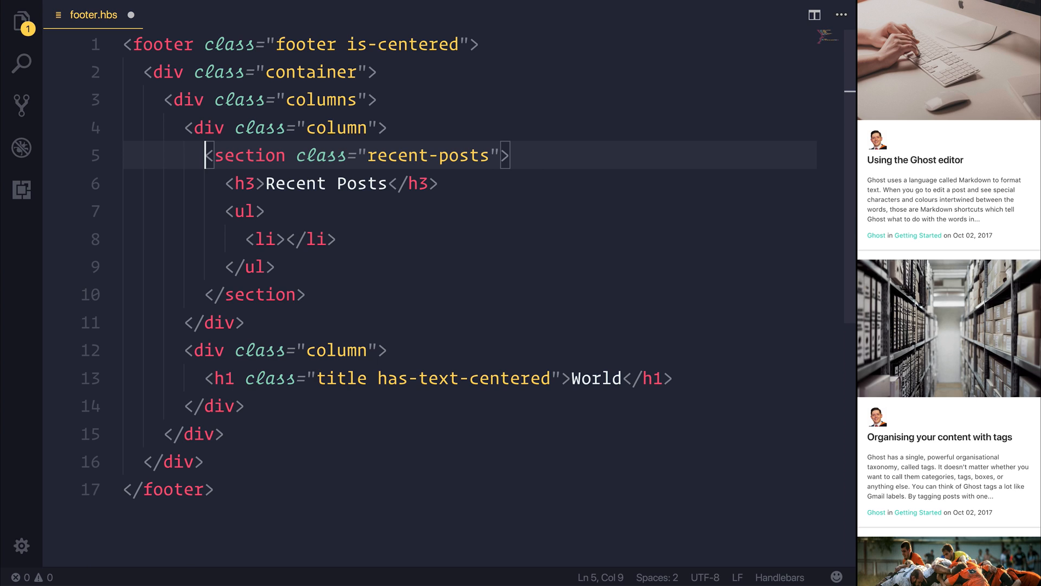
- Write the opening {{#get "posts" limit="5" as |recent|}} tag above the section
type("{{}}")
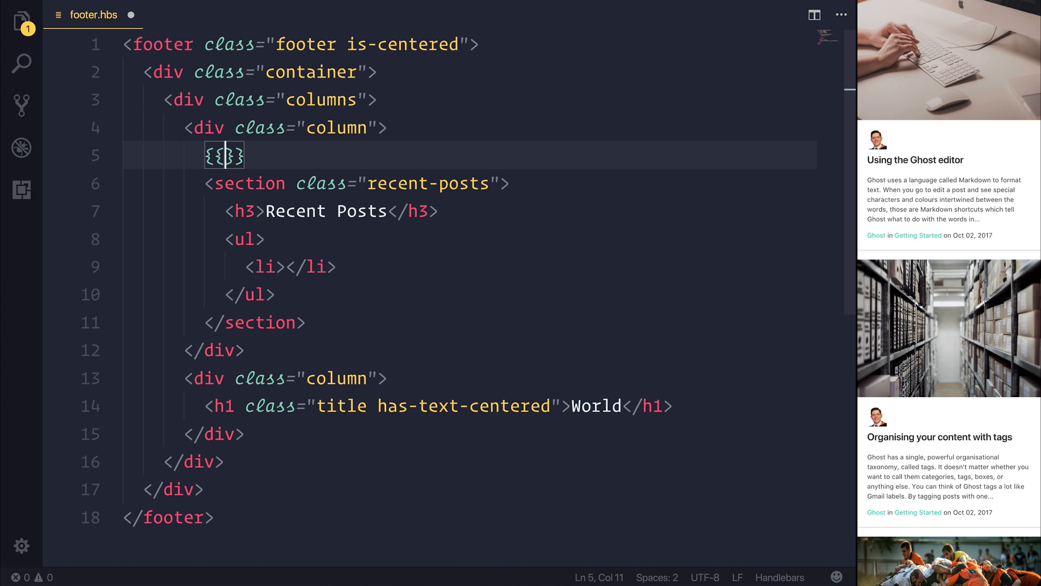
type("#")
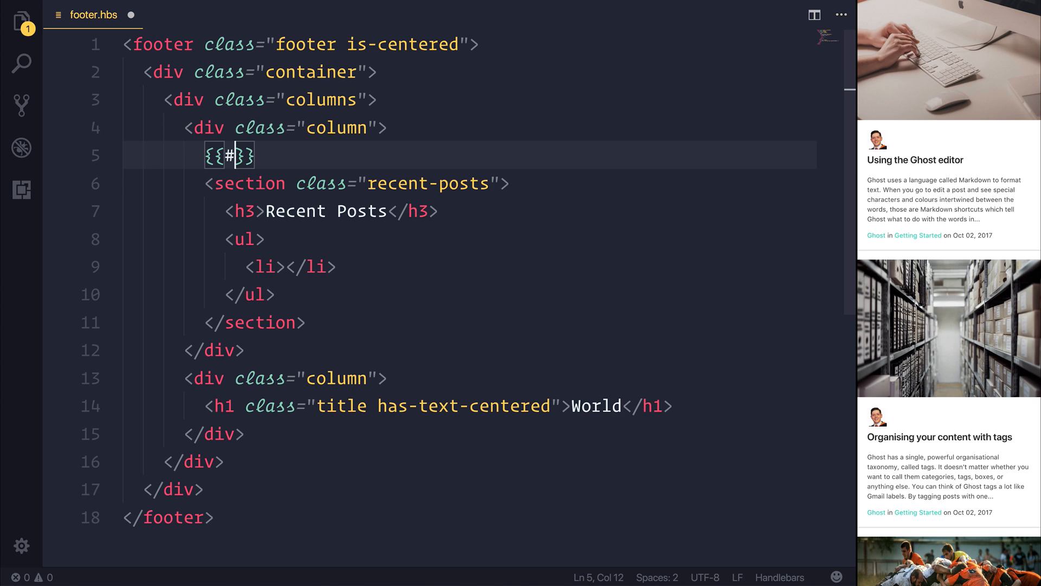
type("get")
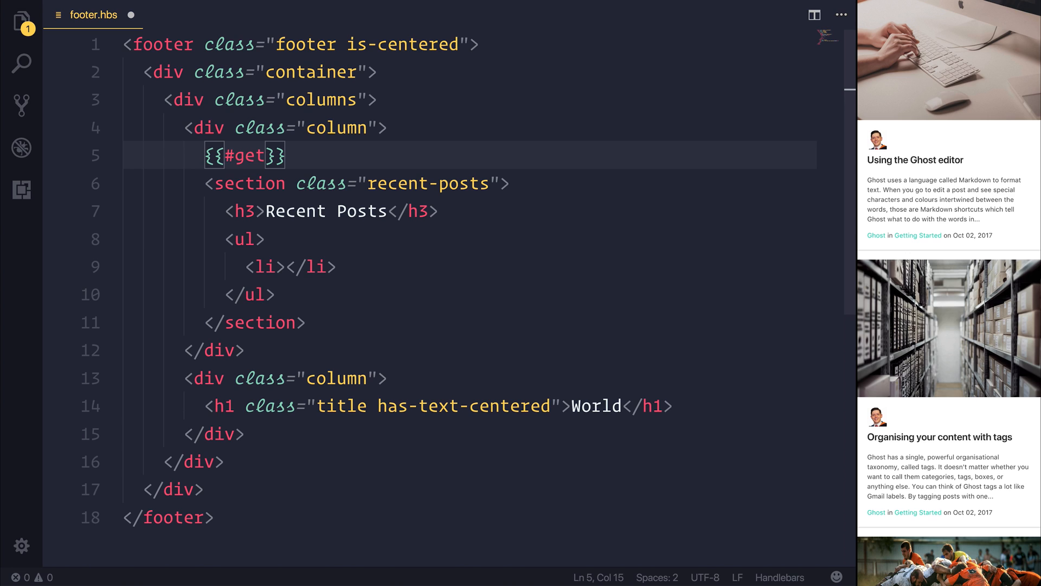
type("\"posts\" limit")
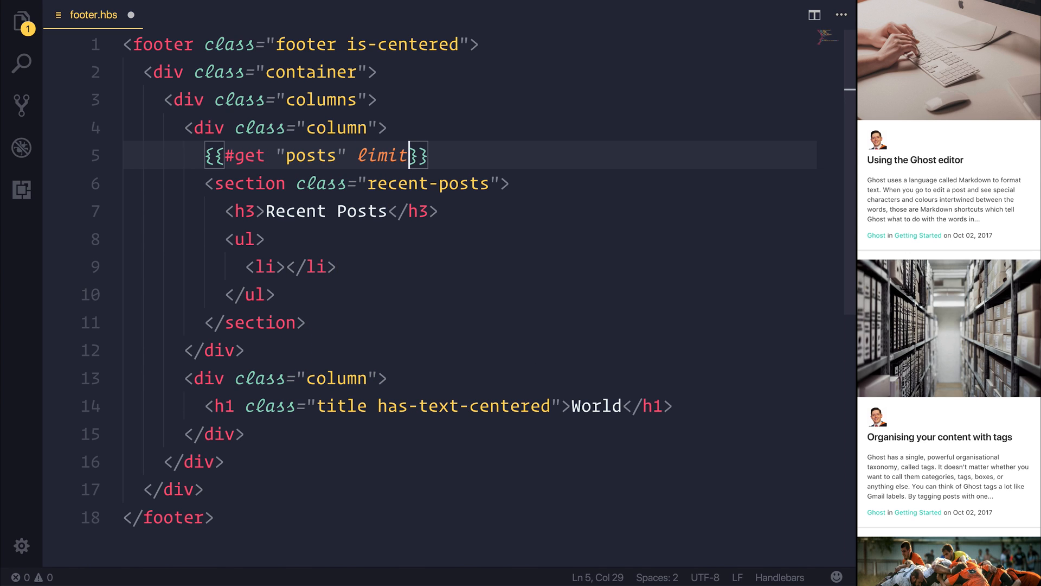
type("=")
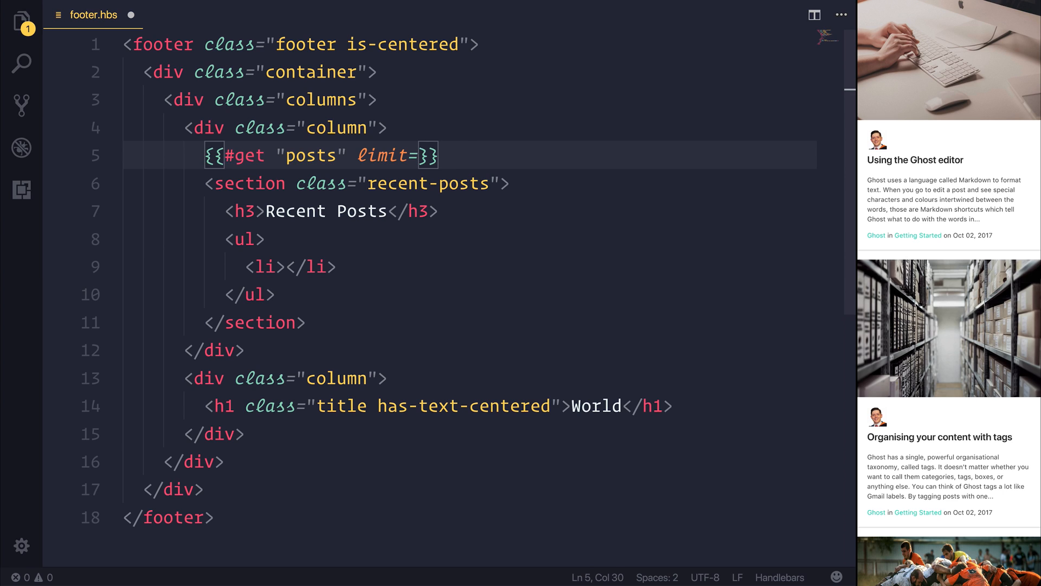
type("\"5\"")
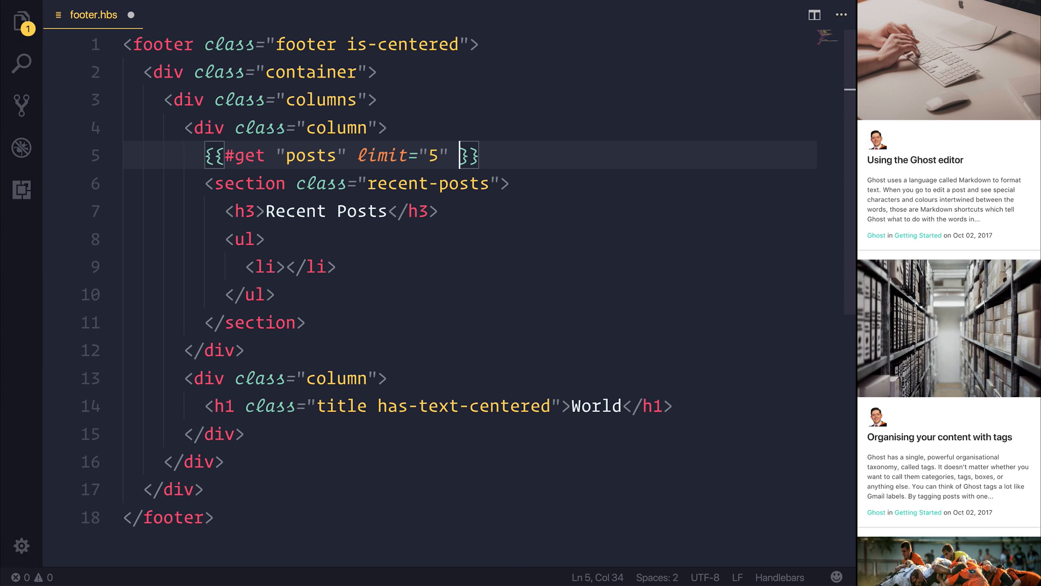
type("as")
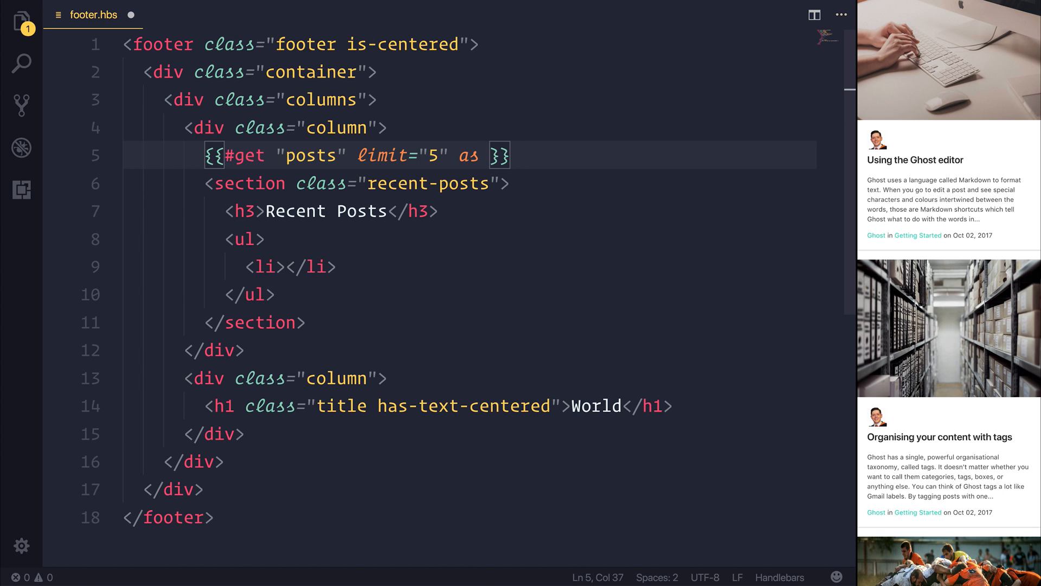
type("|recent|")
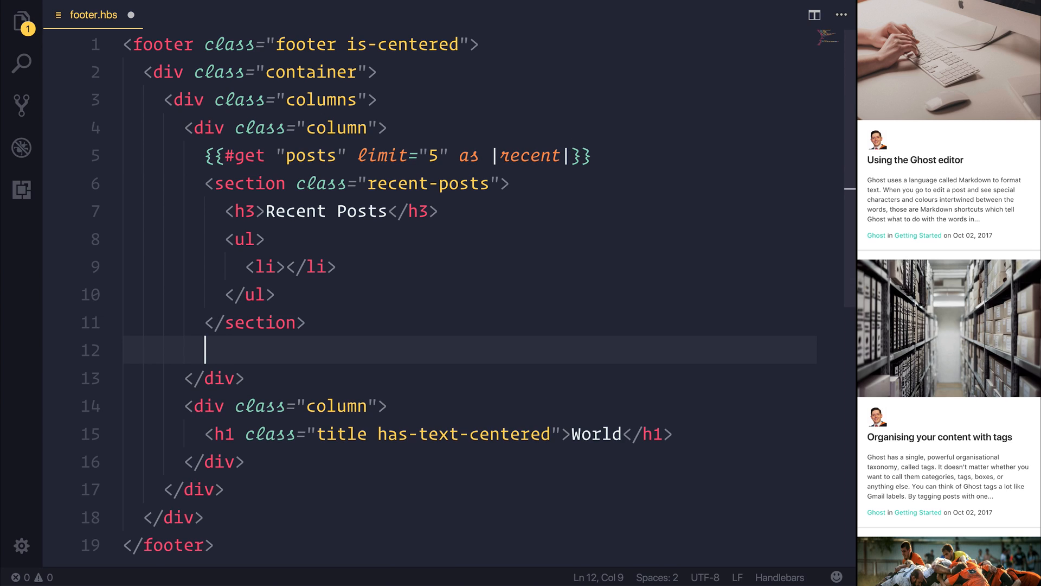
- Close the block with {{/get}} below the section and position the cursor inside the ul
type("{{/get}}")
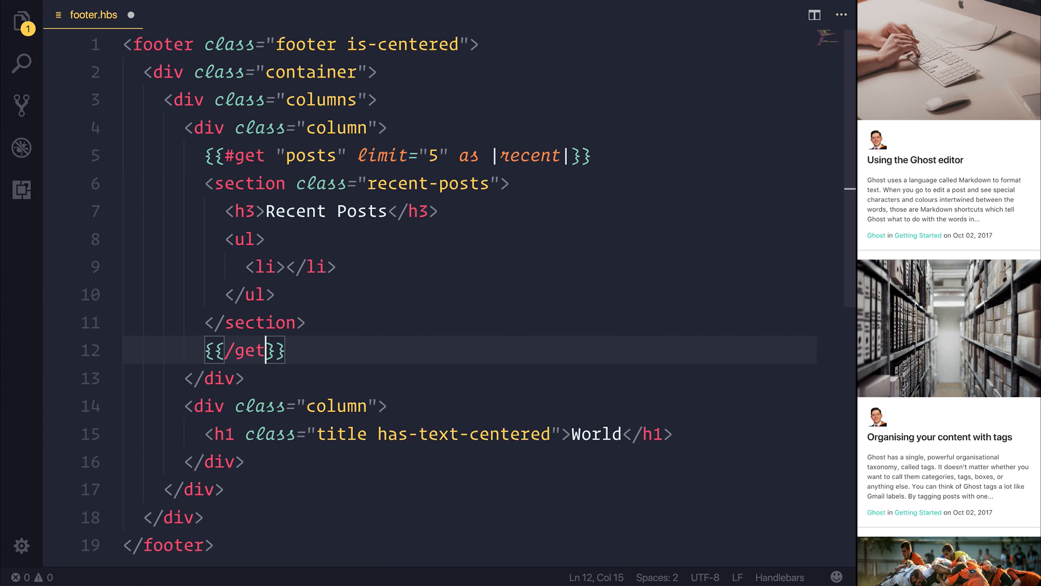
left_click_drag(285, 350, 204, 351)
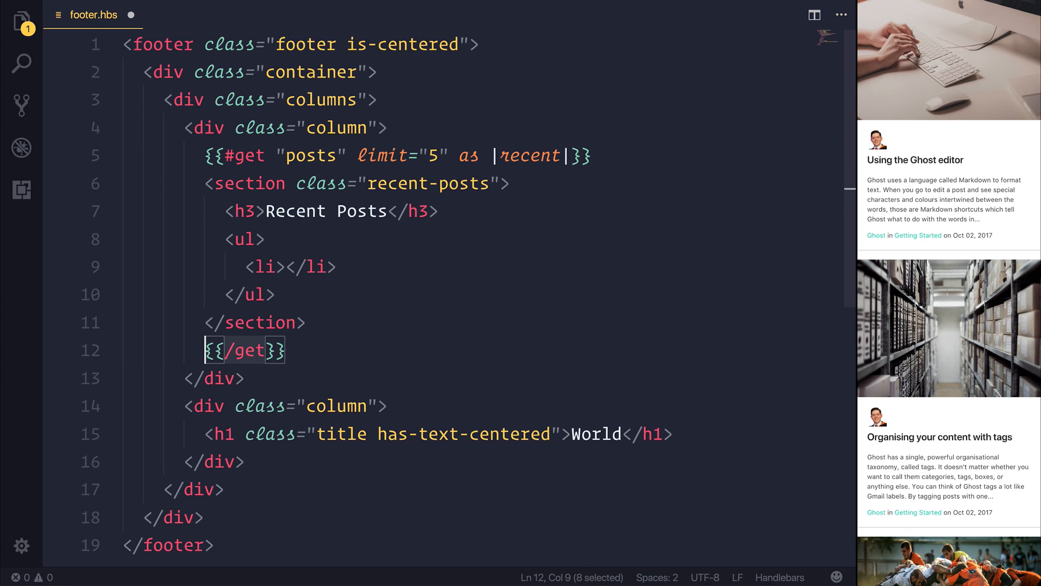
left_click(247, 239)
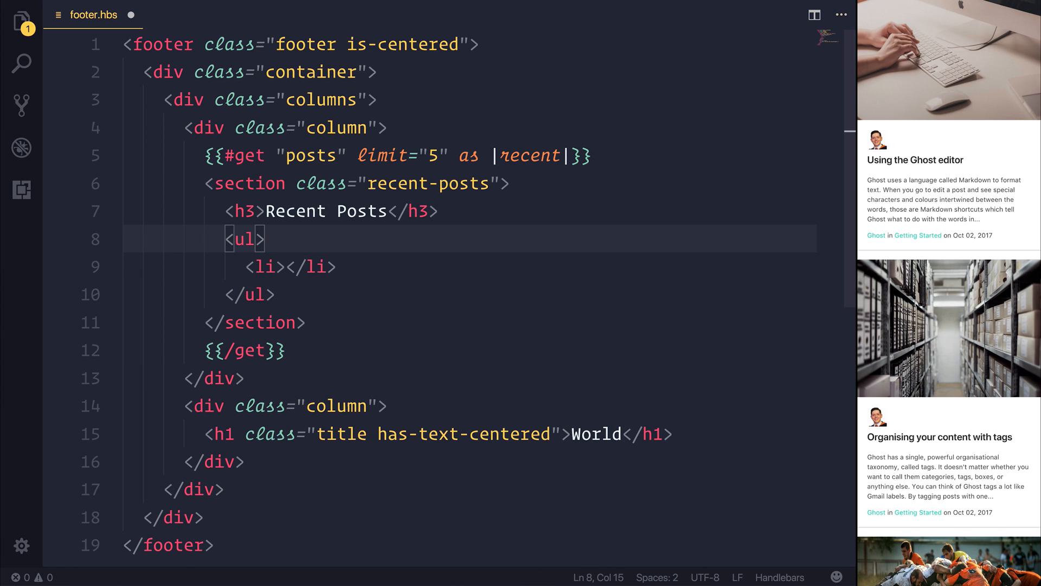
- Wrap the li in {{#foreach recent}} ... {{/foreach}}
type("{{}}")
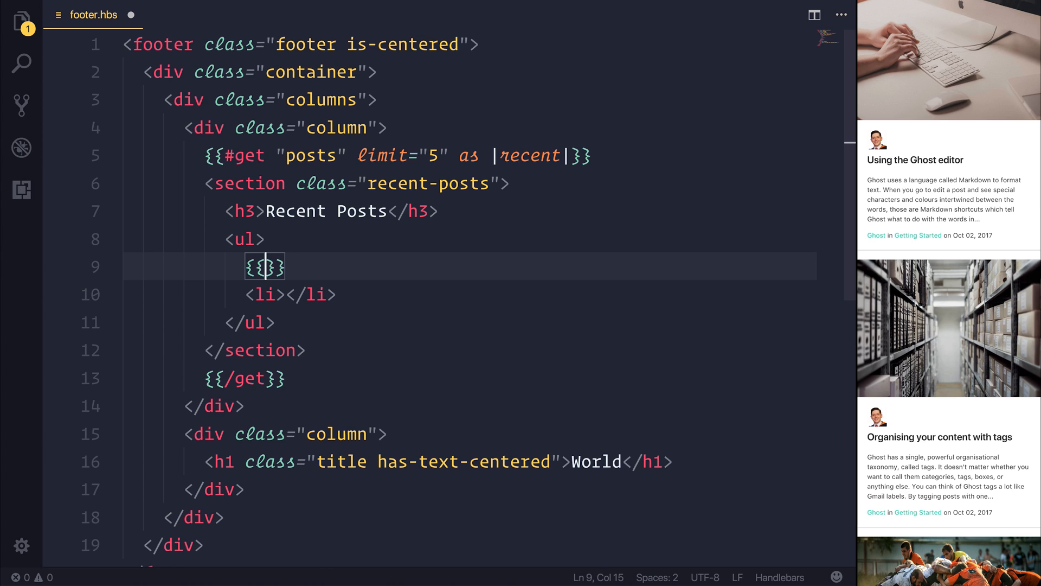
type("#foreach")
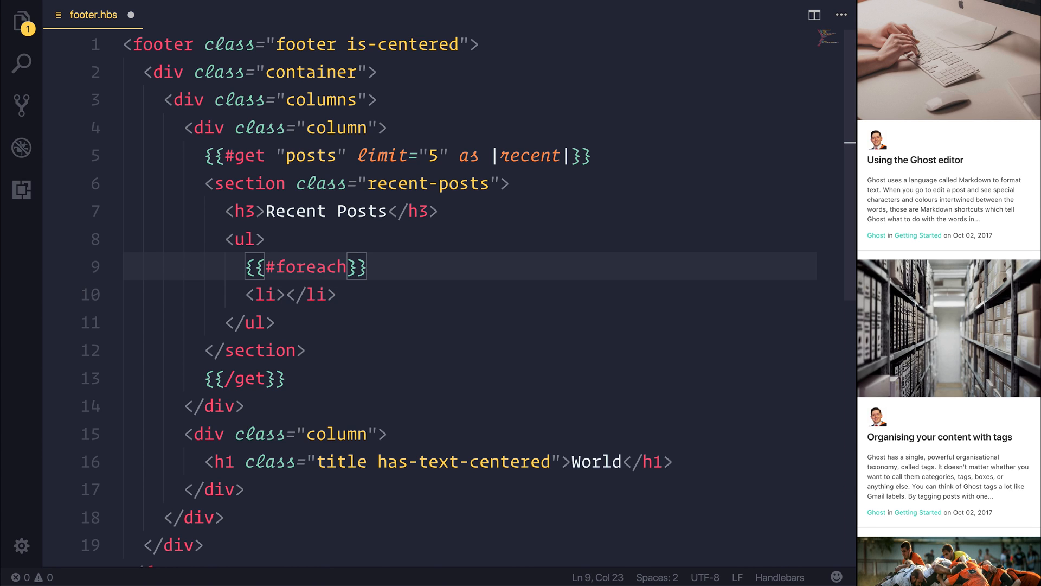
type("recent")
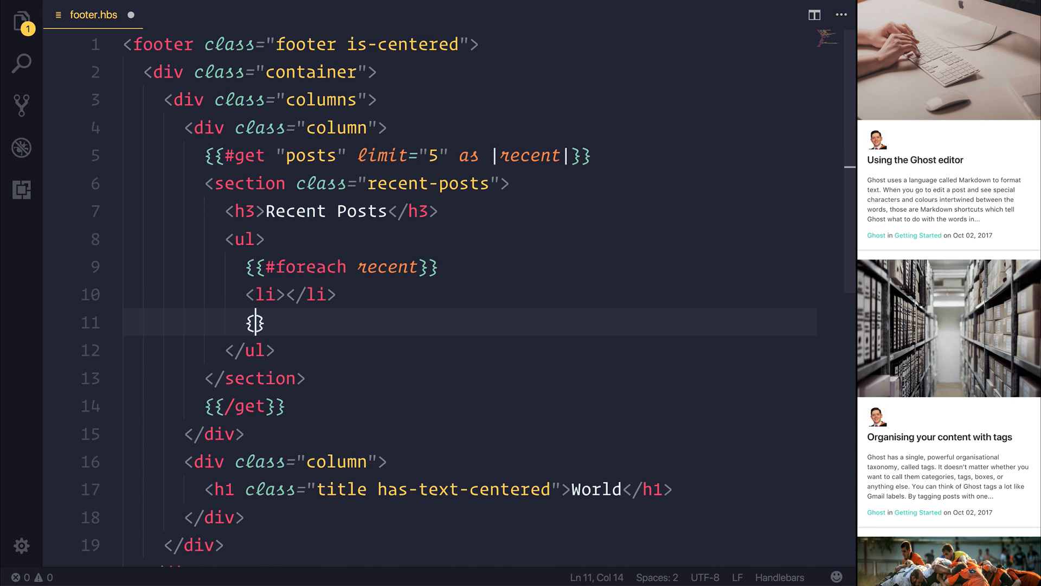
type("/foreach")
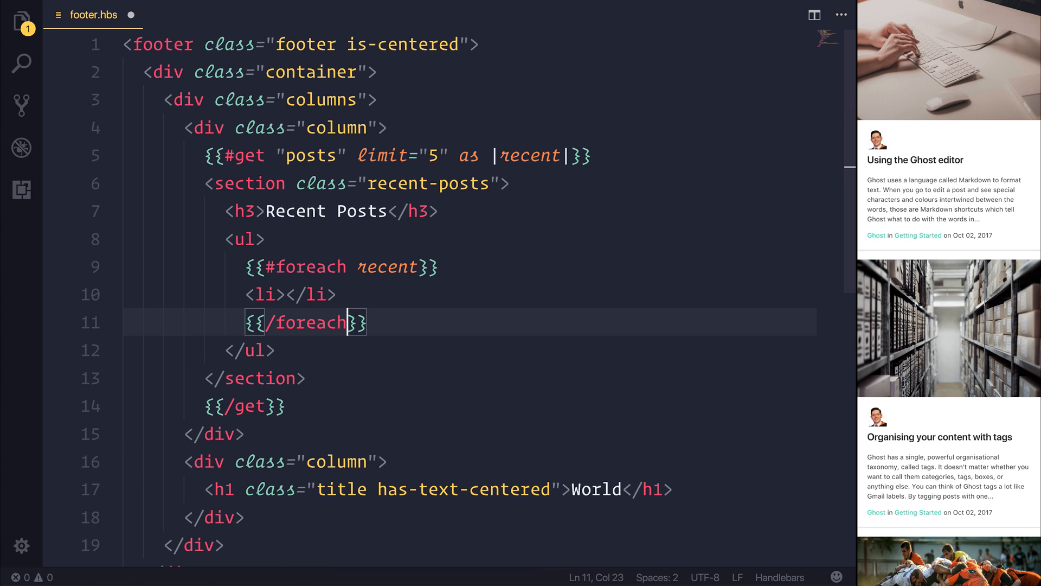
left_click(284, 295)
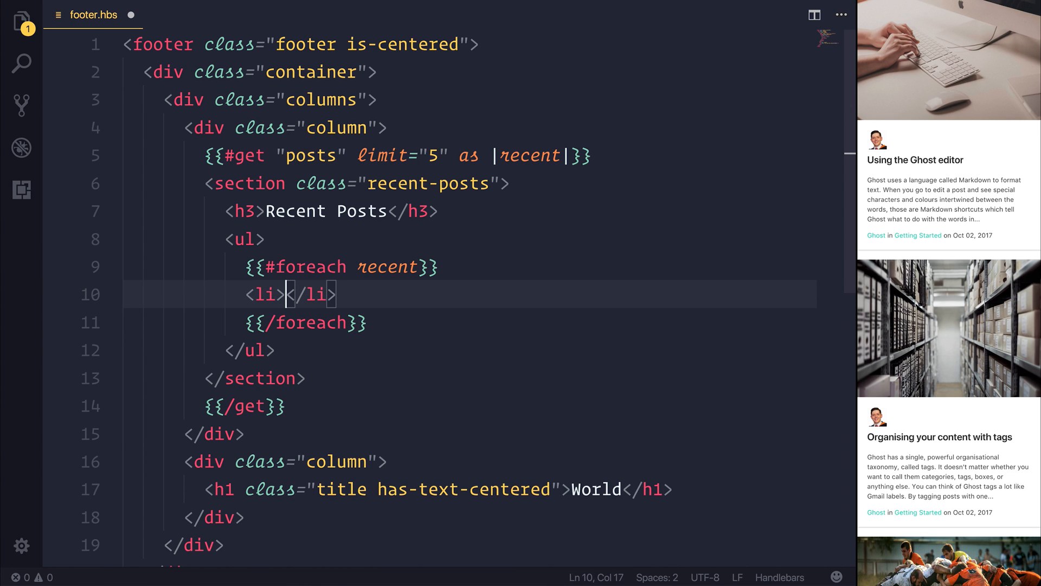
key("Enter")
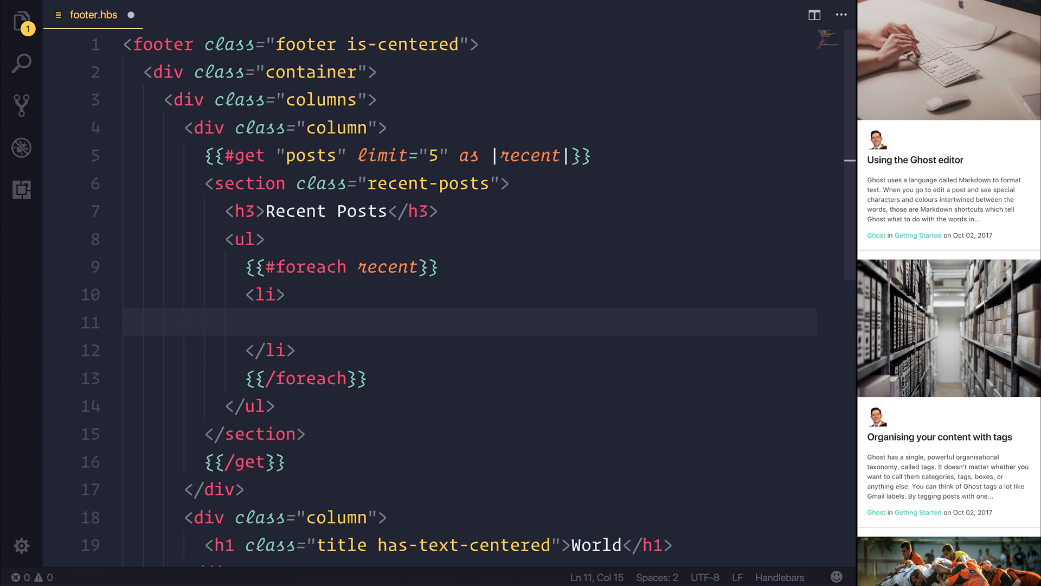
- Add an anchor inside the li with href set to {{url}}
type("a")
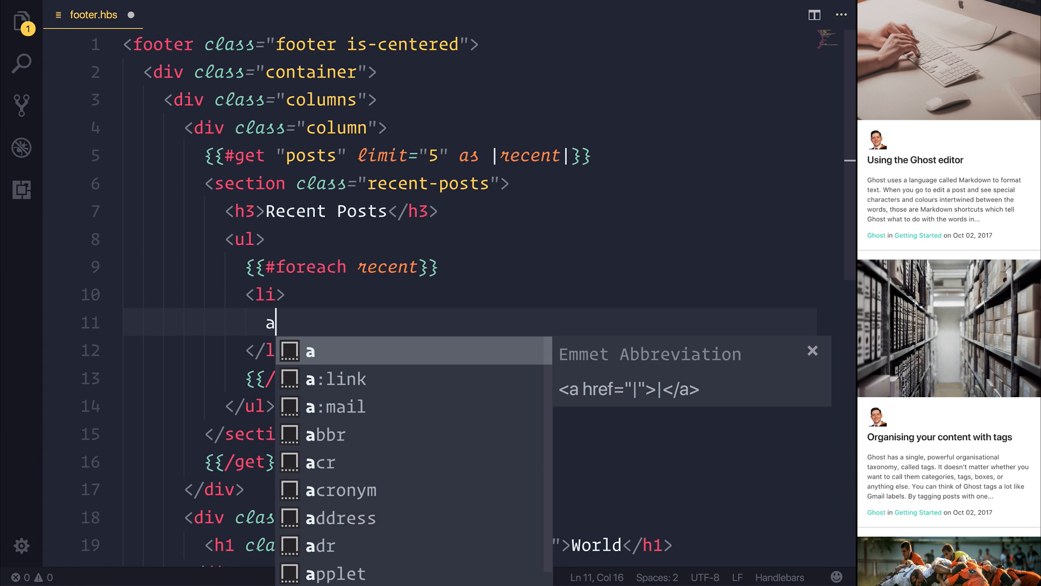
key("Tab")
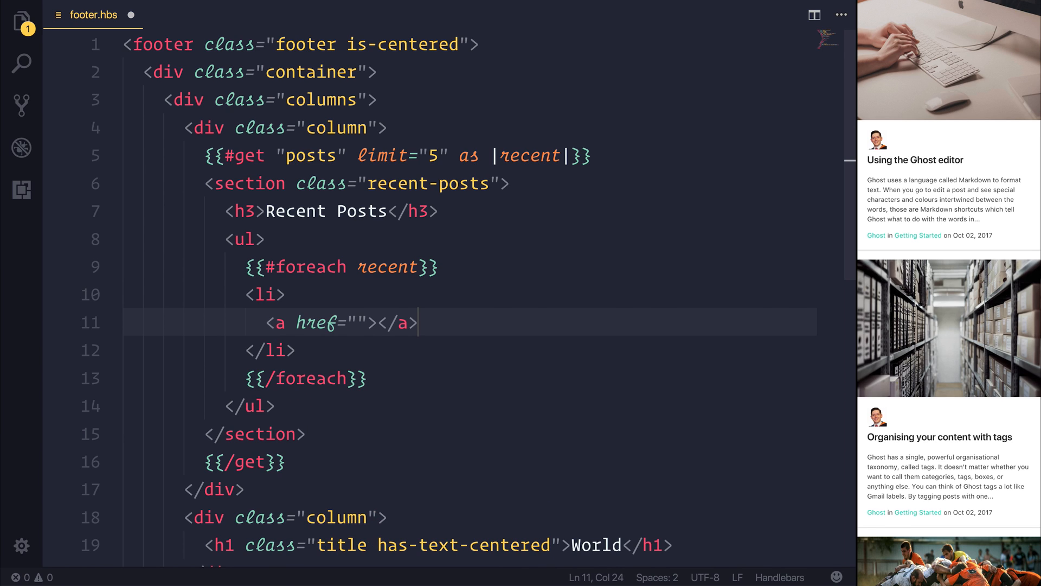
type("{{}}")
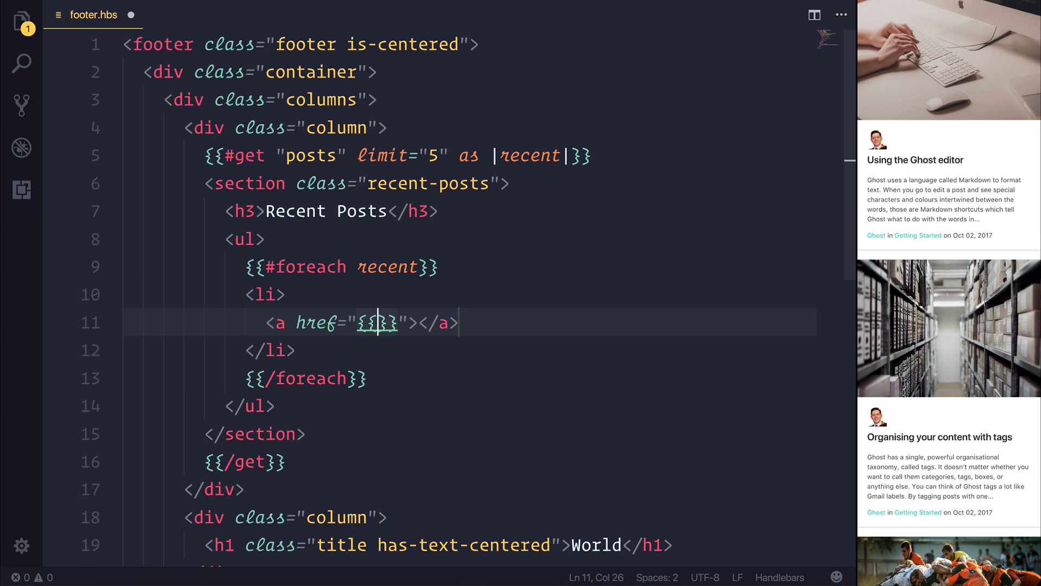
type("url")
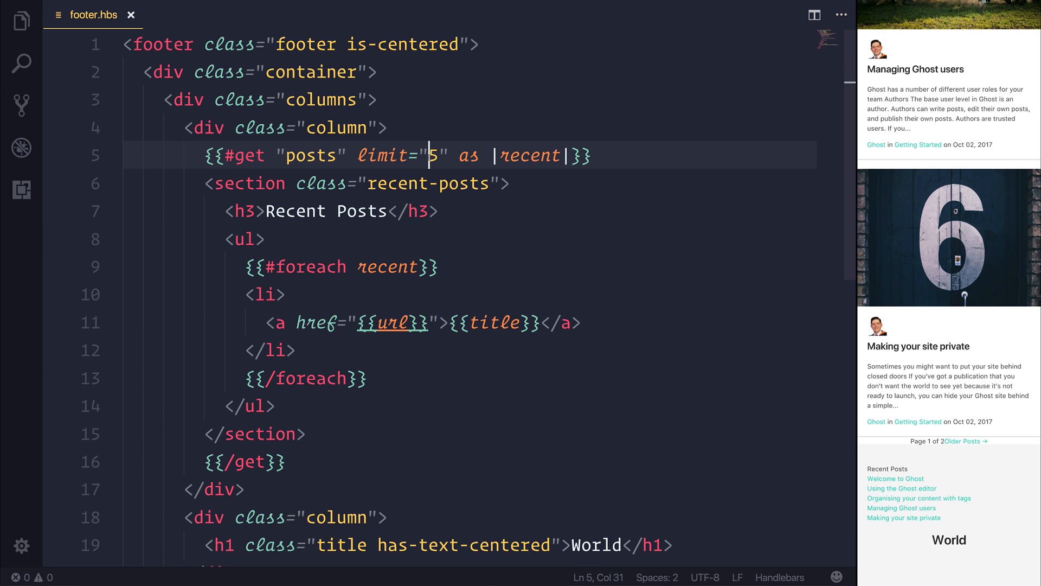
- Change the get helper's limit from 5 to 3 so three post titles show
type("3")
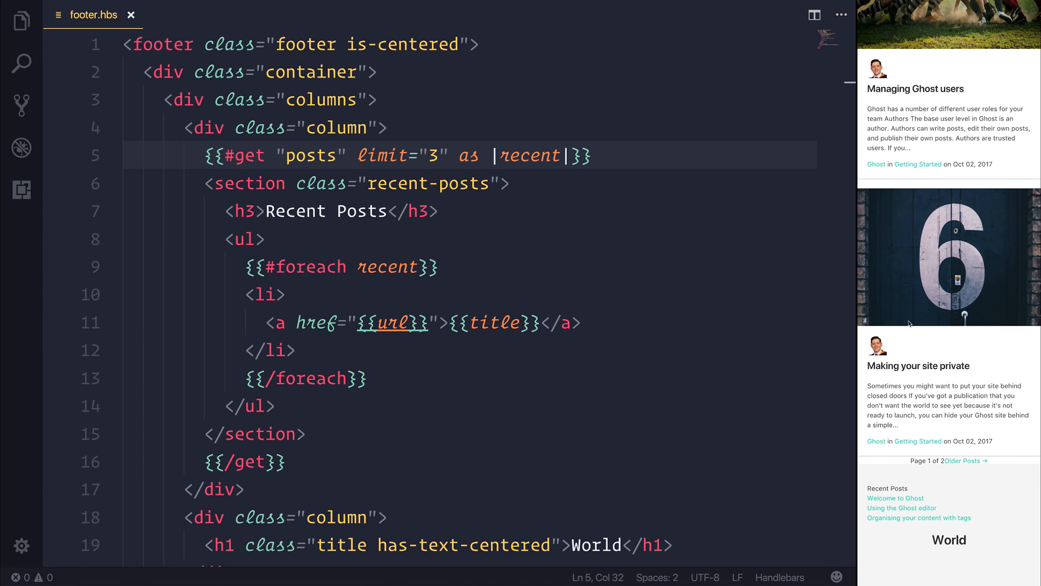
mouse_move(912, 502)
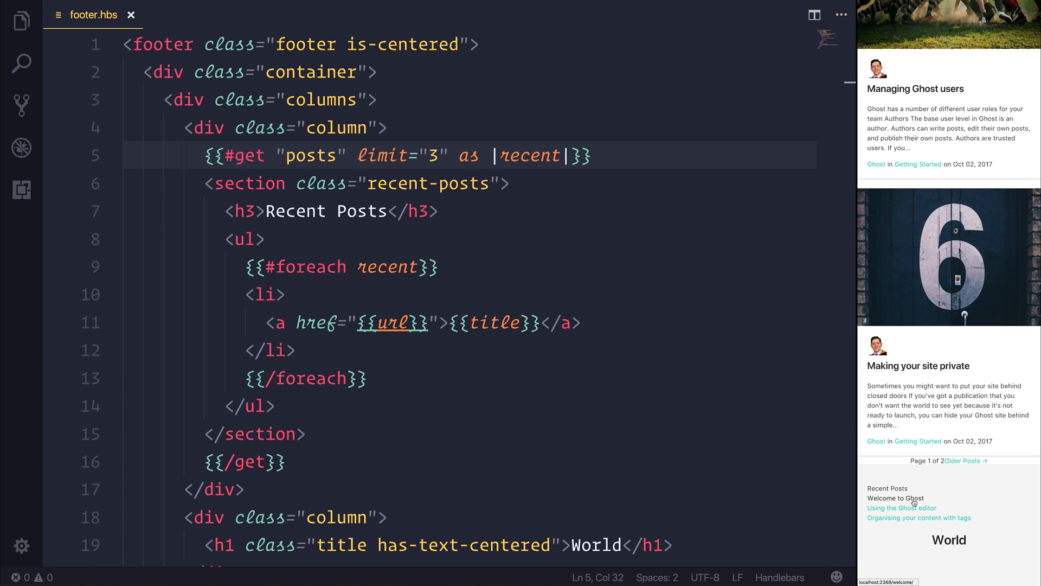